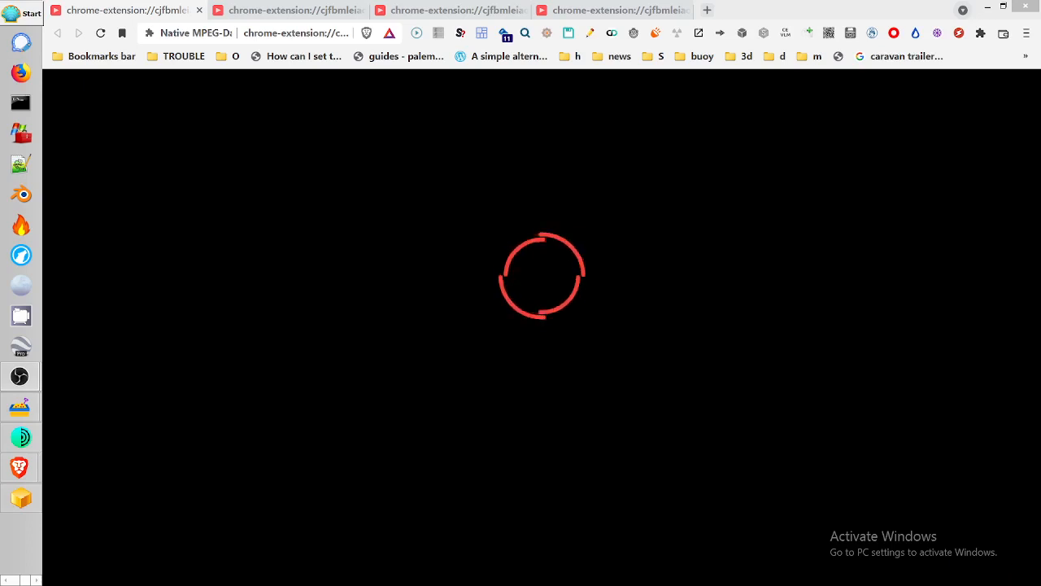
Show the NOAA Santa Monica tide predictions chart and browse the 'S' surf-cam bookmarks folder.
left_click(505, 33)
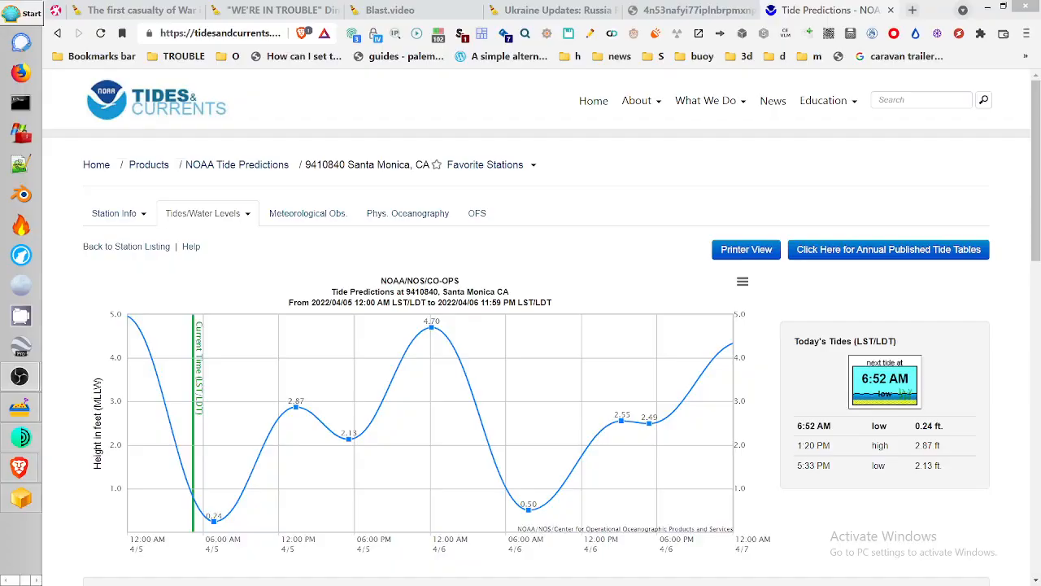
mouse_move(521, 88)
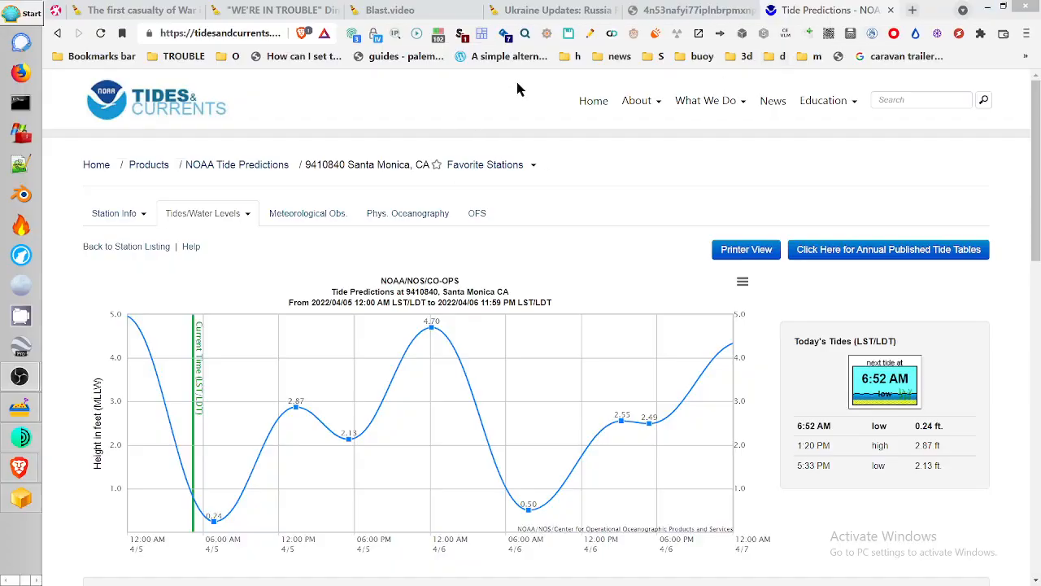
left_click(654, 55)
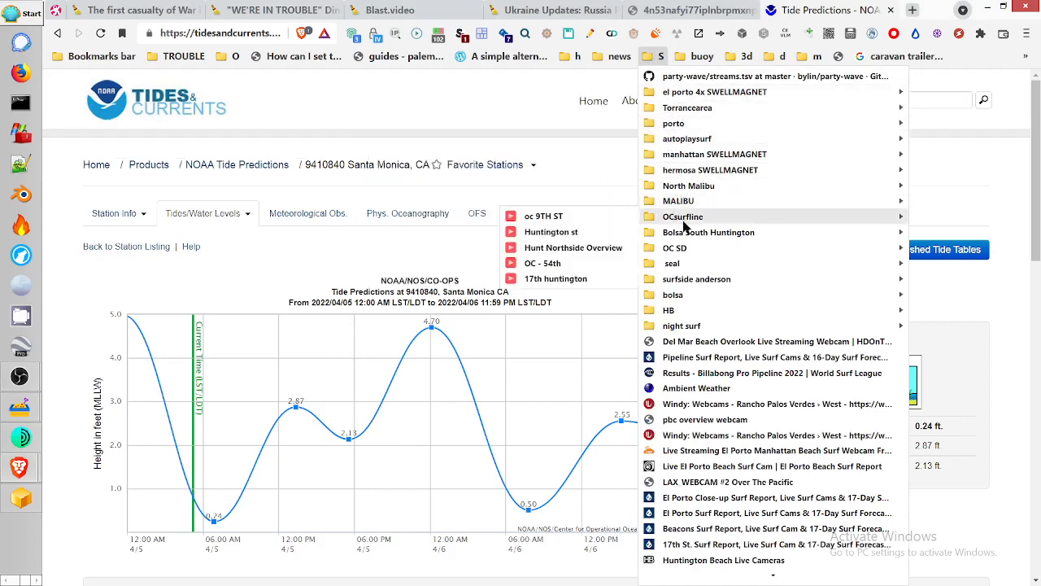
mouse_move(710, 169)
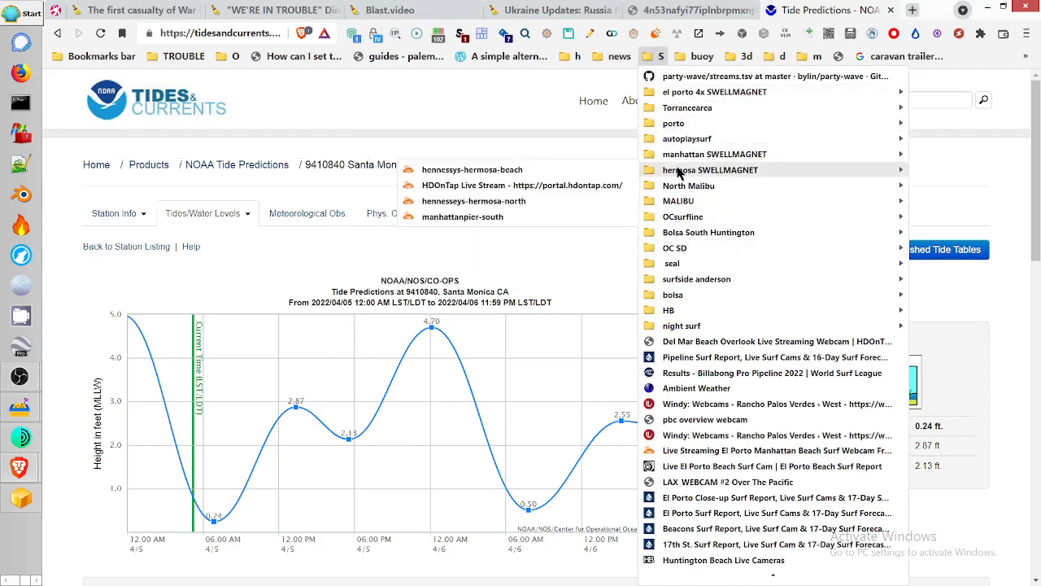